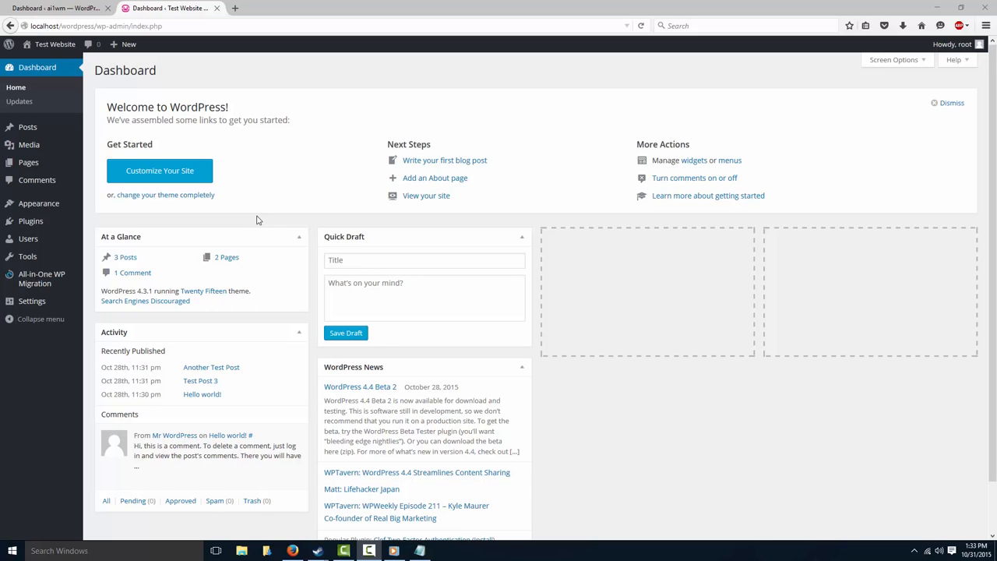
pyautogui.moveTo(100, 240)
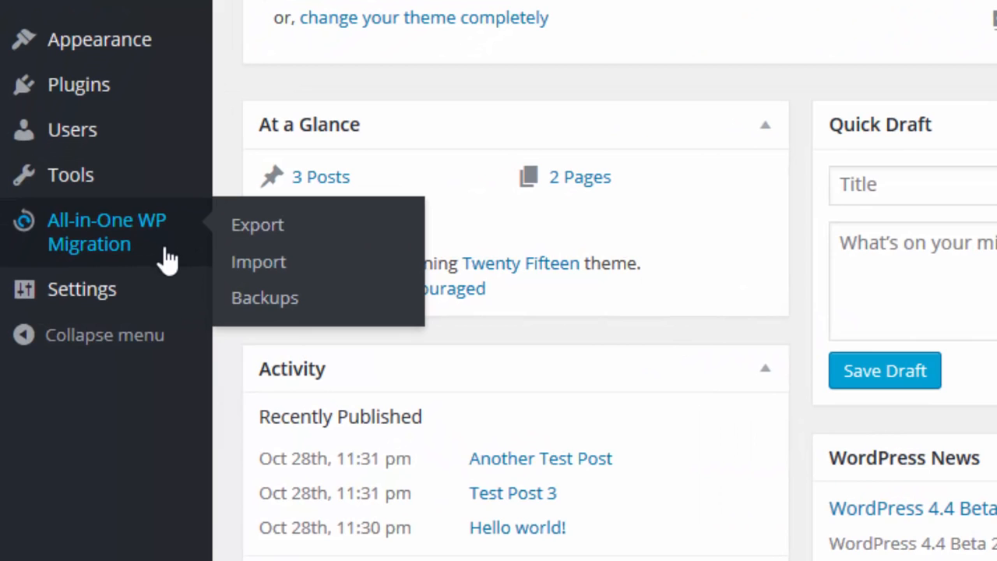
pyautogui.moveTo(172, 252)
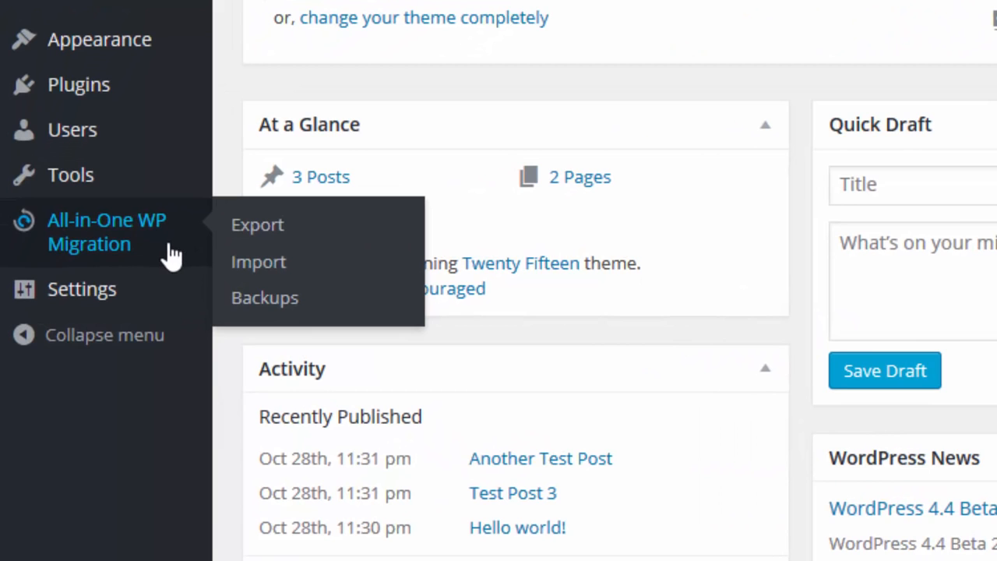
pyautogui.moveTo(265, 225)
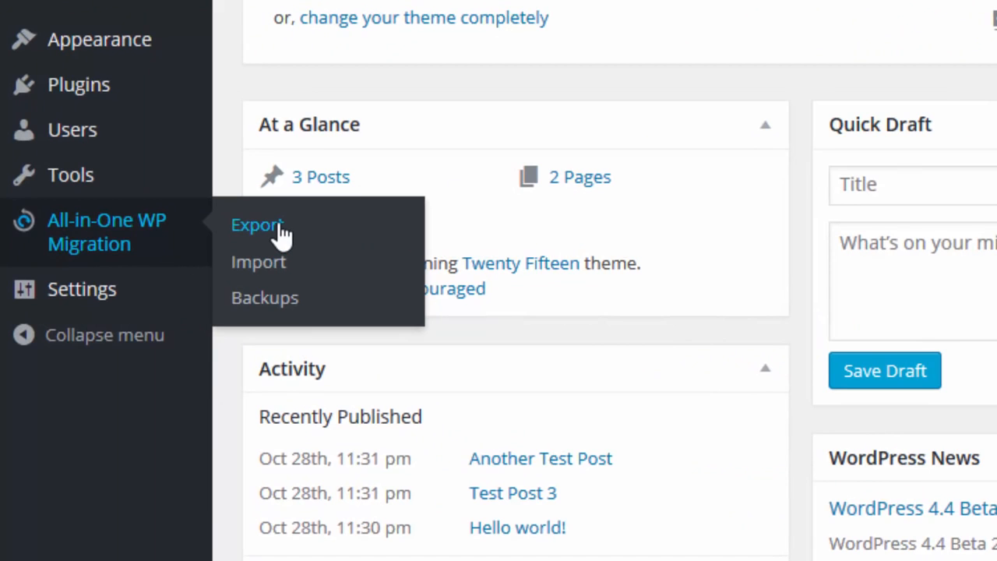
# Try the database find-and-replace with 'root' → 'admin', then collapse it leaving no rule set
pyautogui.click(257, 225)
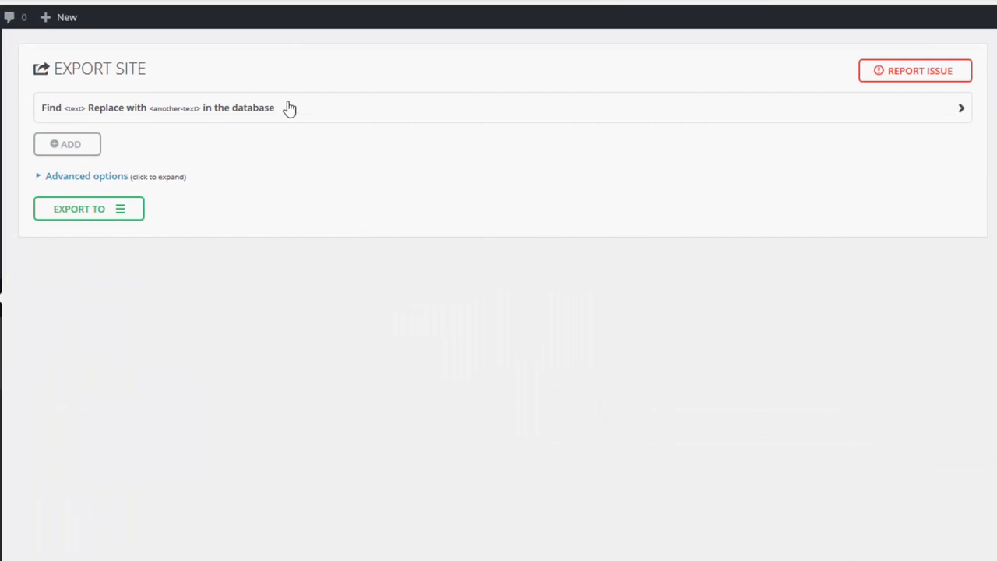
pyautogui.moveTo(281, 118)
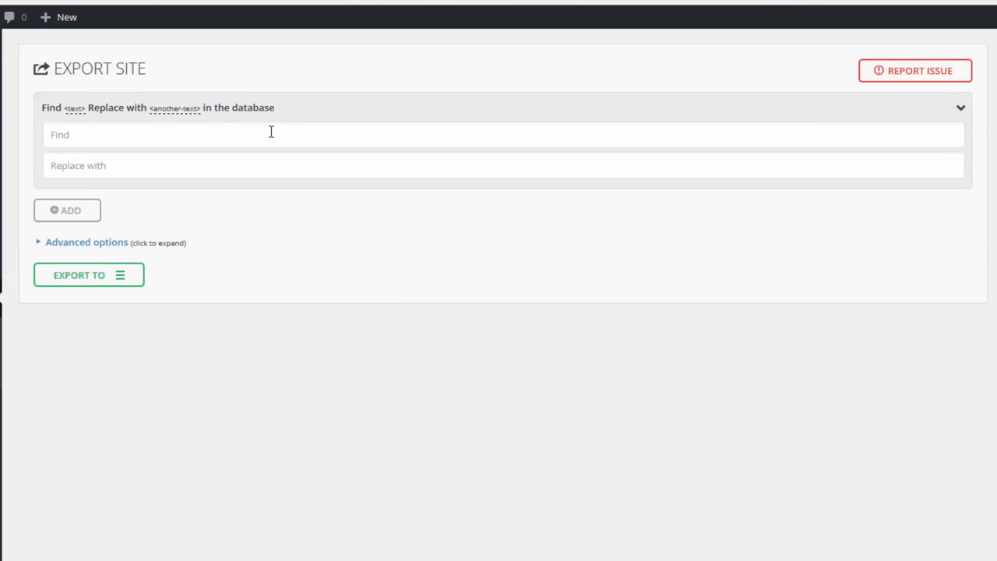
pyautogui.click(271, 134)
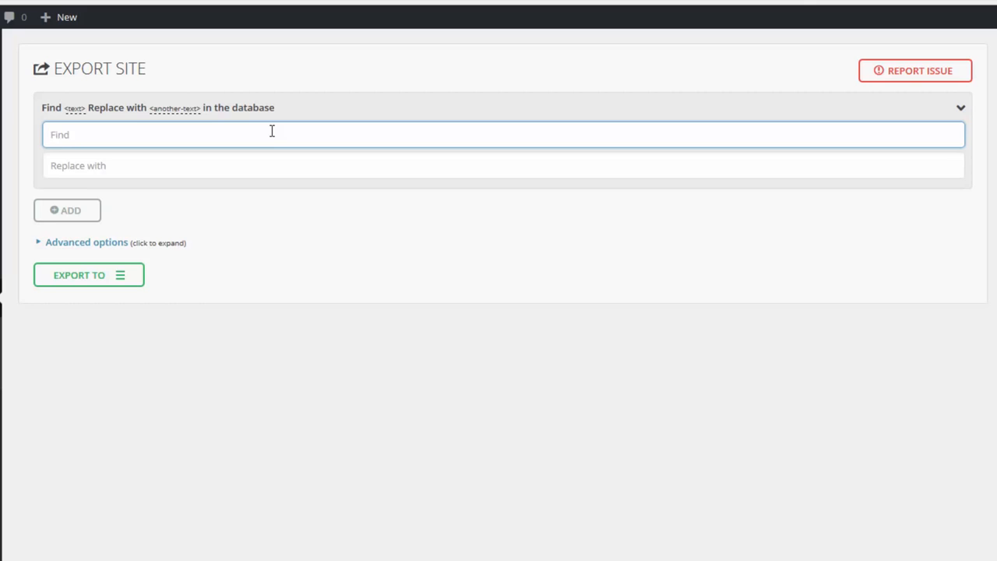
pyautogui.write('root')
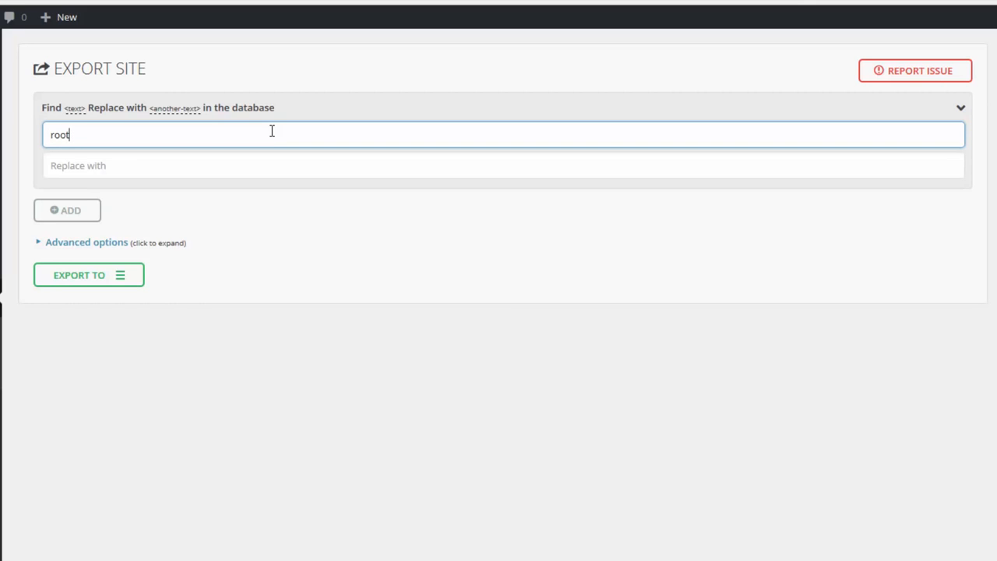
pyautogui.click(505, 165)
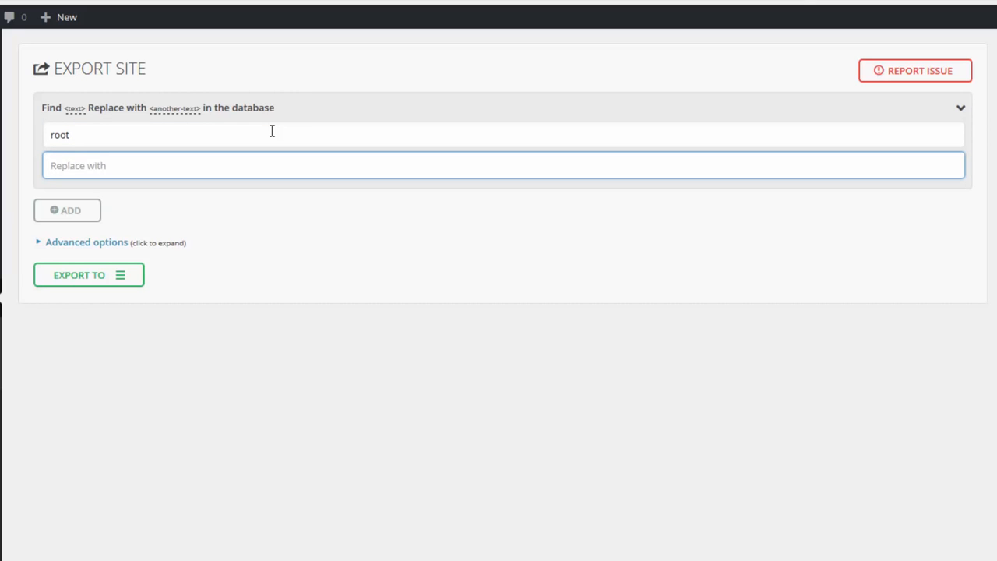
pyautogui.write('admin')
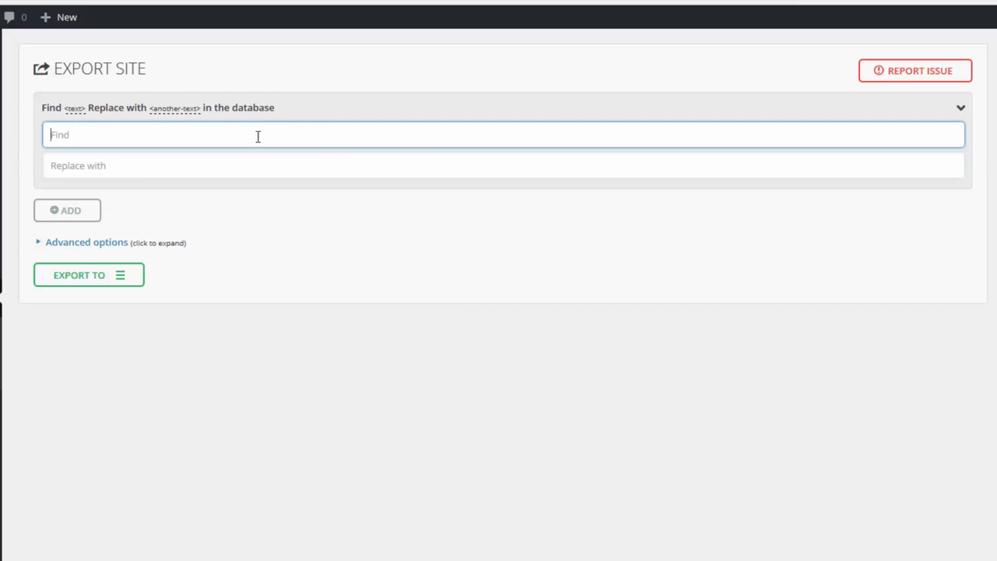
pyautogui.click(960, 107)
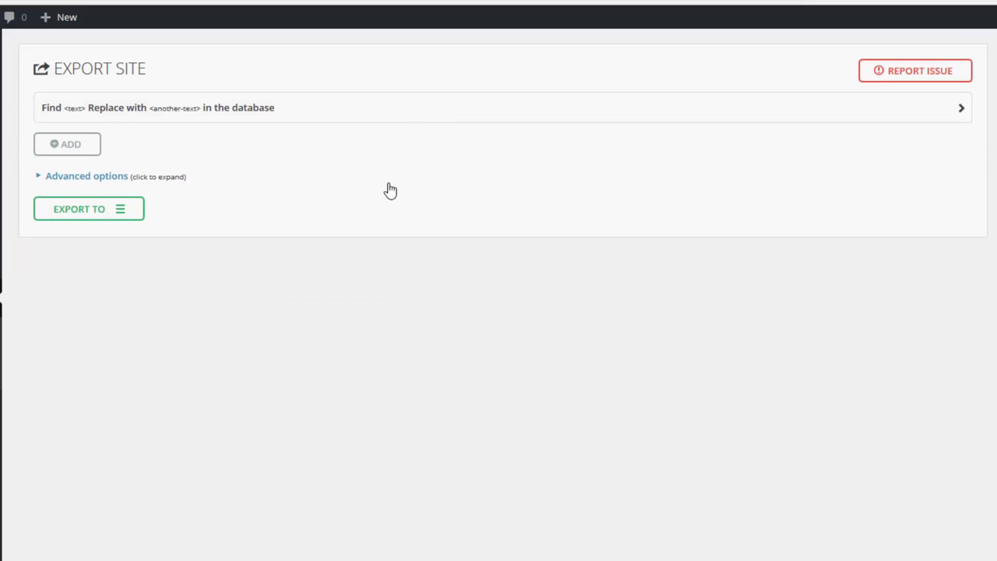
pyautogui.moveTo(122, 181)
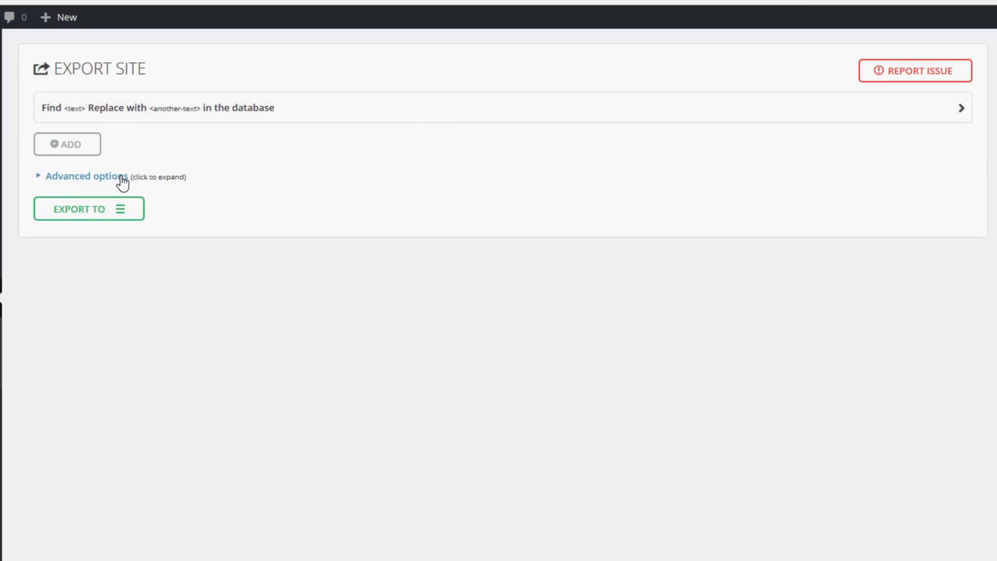
pyautogui.click(87, 175)
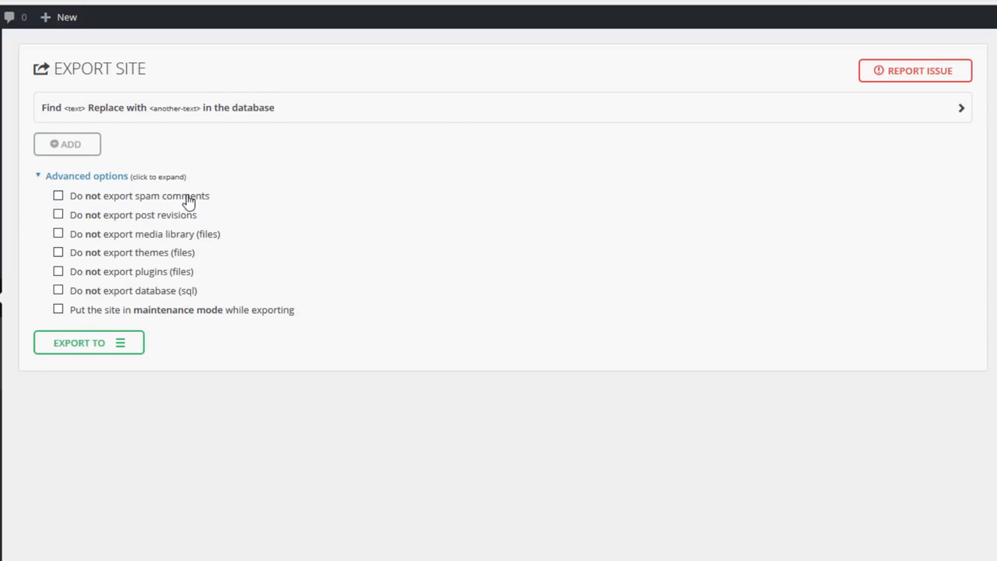
pyautogui.moveTo(294, 185)
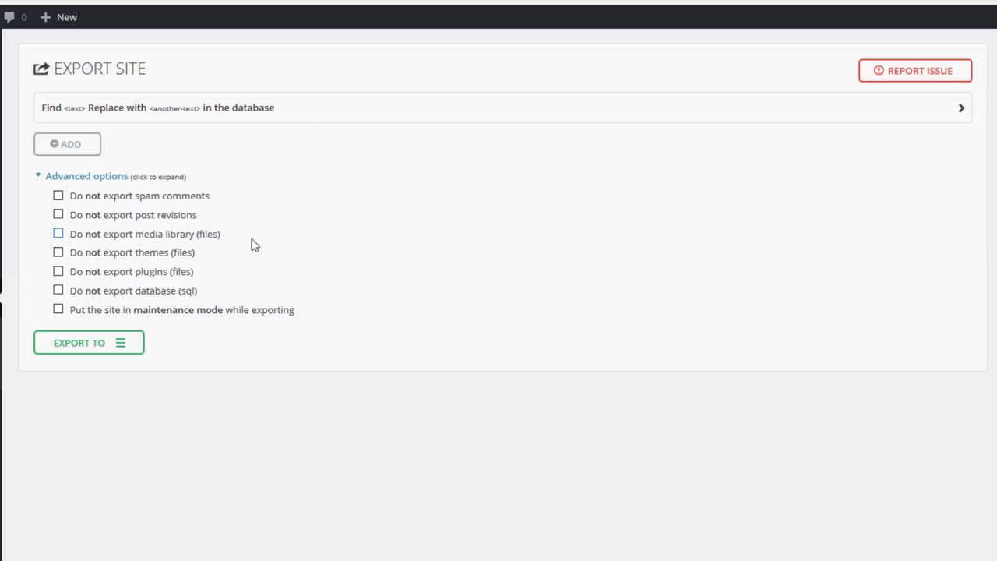
pyautogui.moveTo(231, 252)
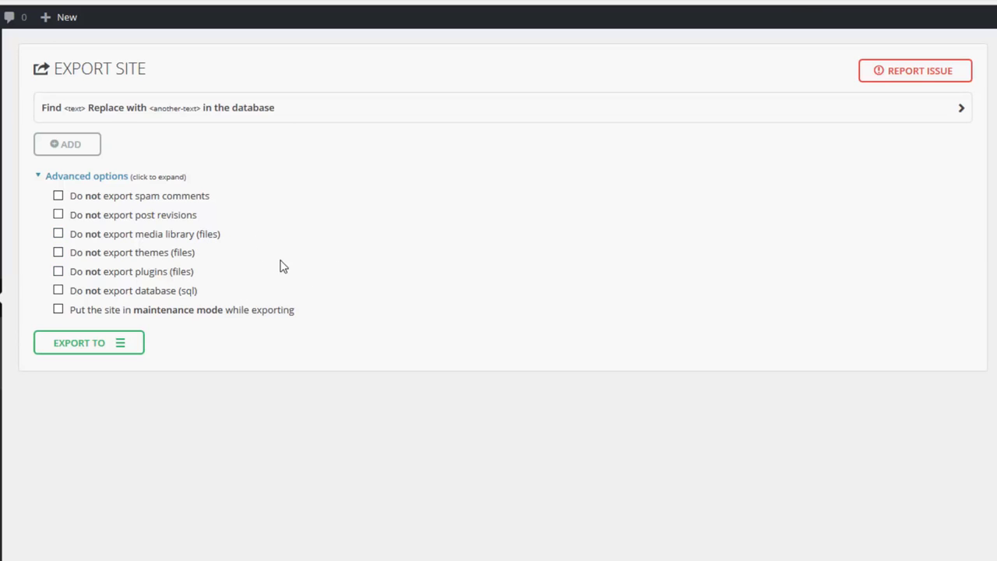
pyautogui.click(87, 174)
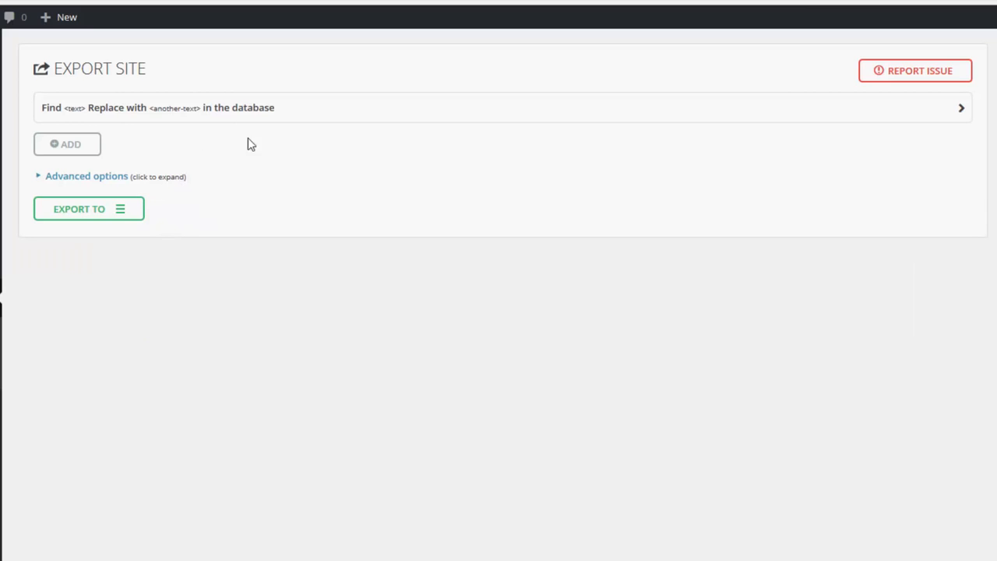
pyautogui.moveTo(150, 216)
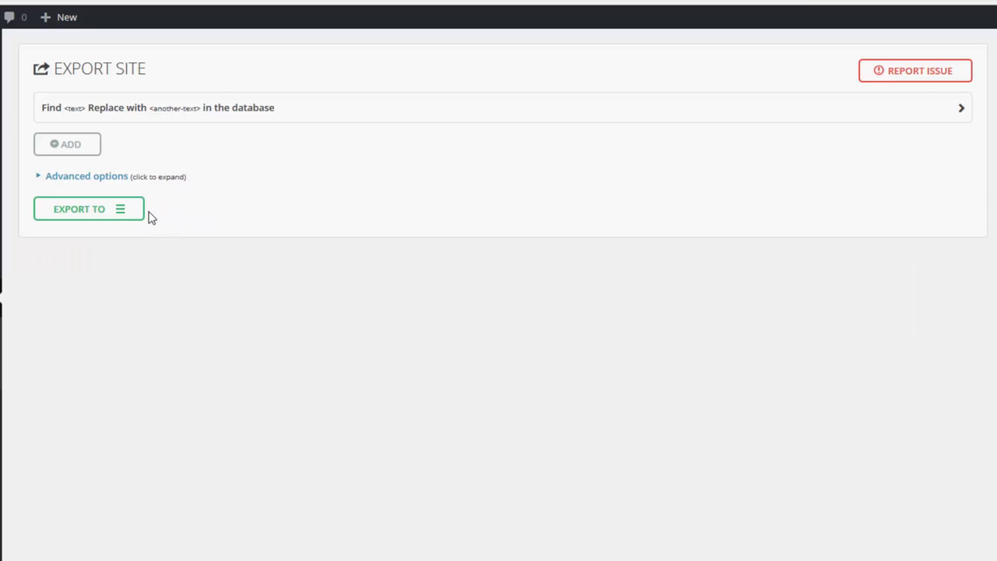
# Export the whole site to a file, producing a 4 MB localhost download
pyautogui.click(87, 209)
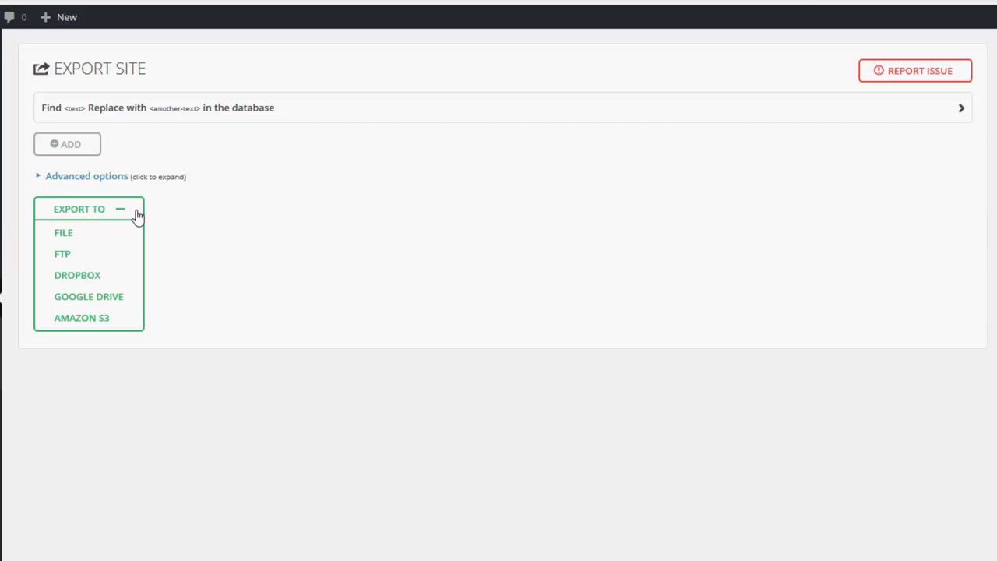
pyautogui.moveTo(125, 215)
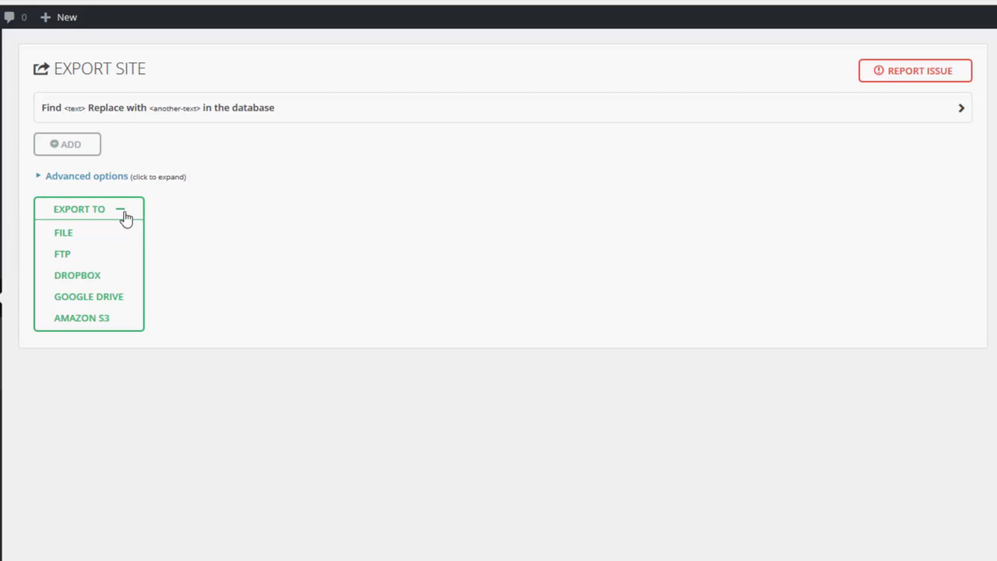
pyautogui.click(62, 232)
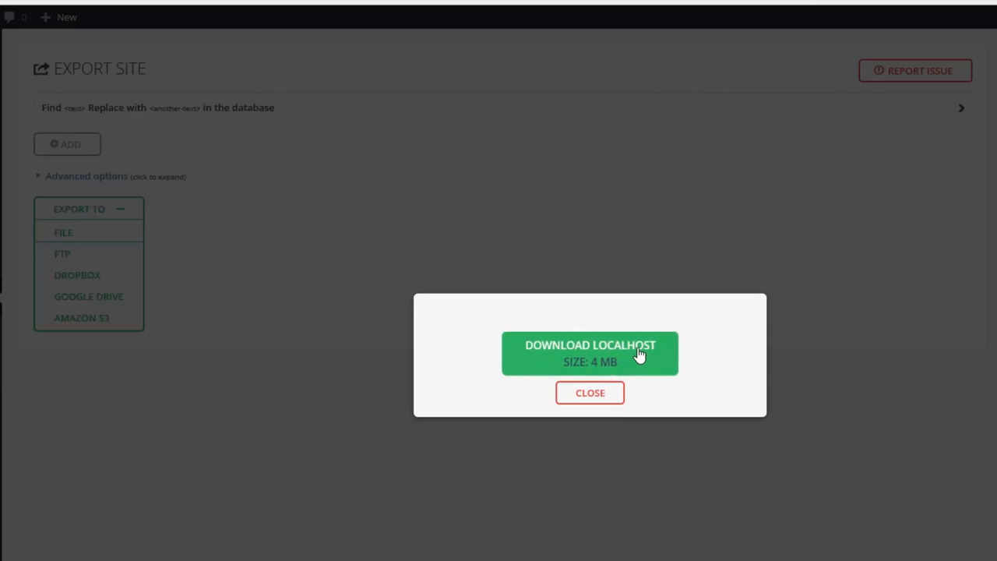
pyautogui.moveTo(573, 355)
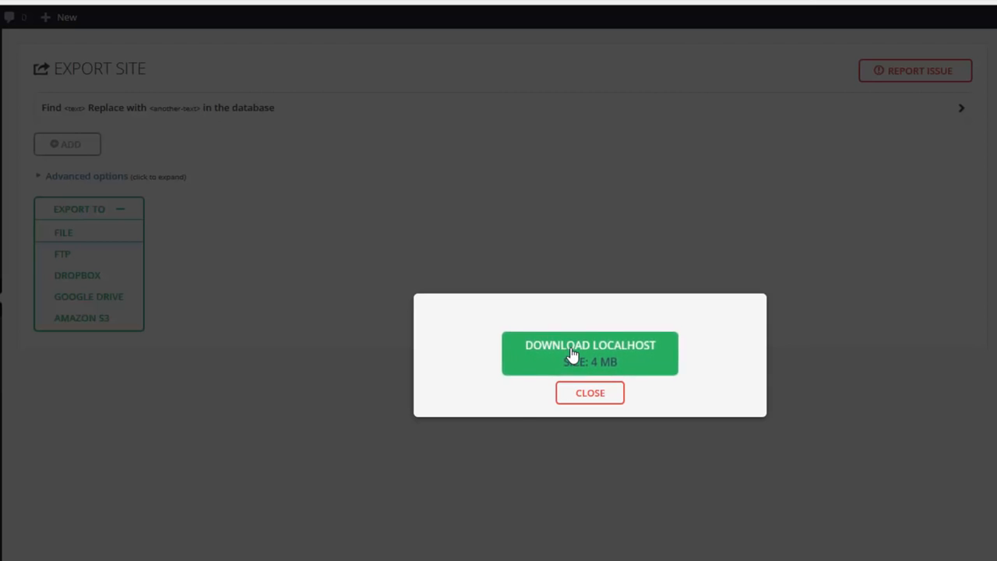
# Download the localhost .wpress archive and save it to disk via Firefox
pyautogui.click(589, 346)
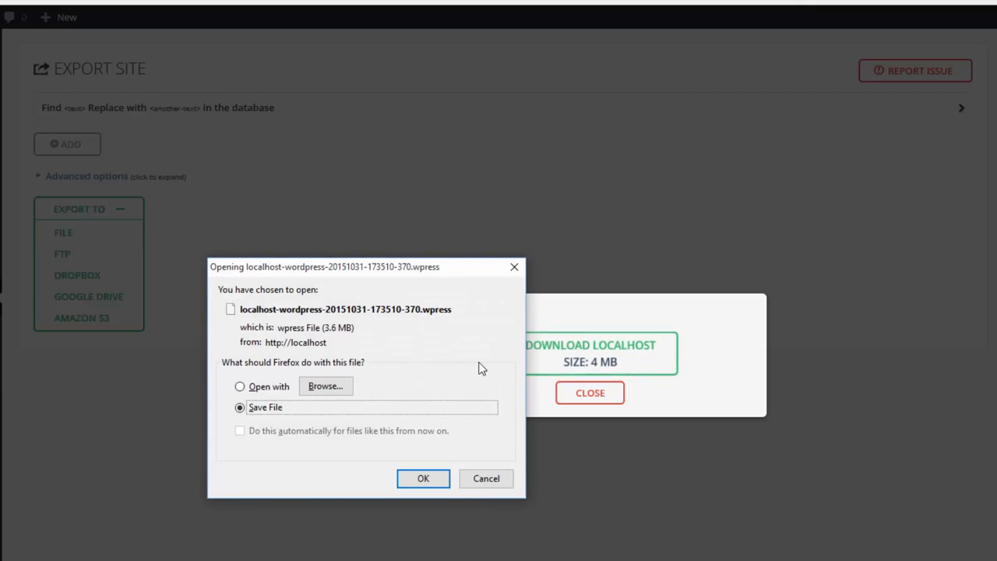
pyautogui.moveTo(445, 358)
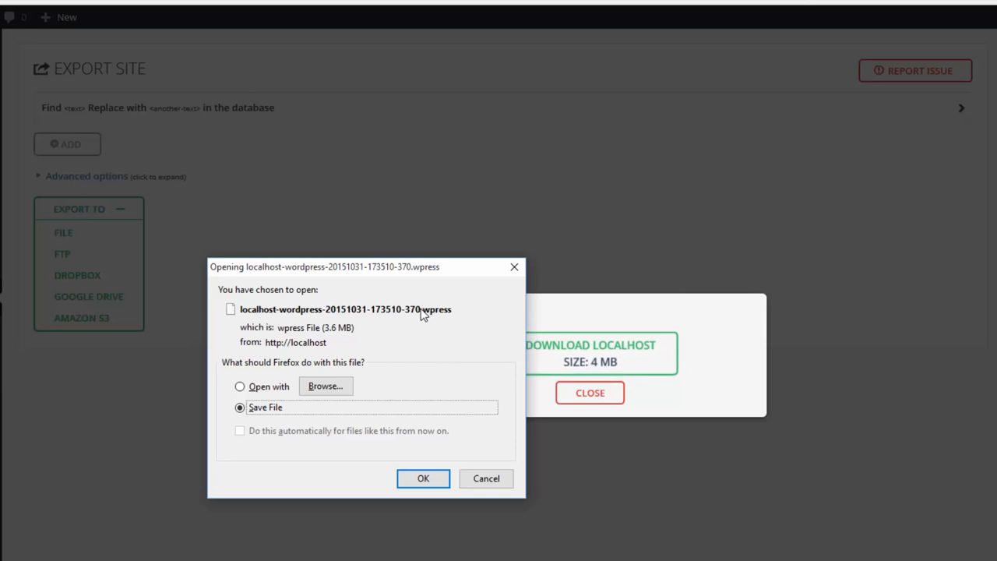
pyautogui.moveTo(471, 324)
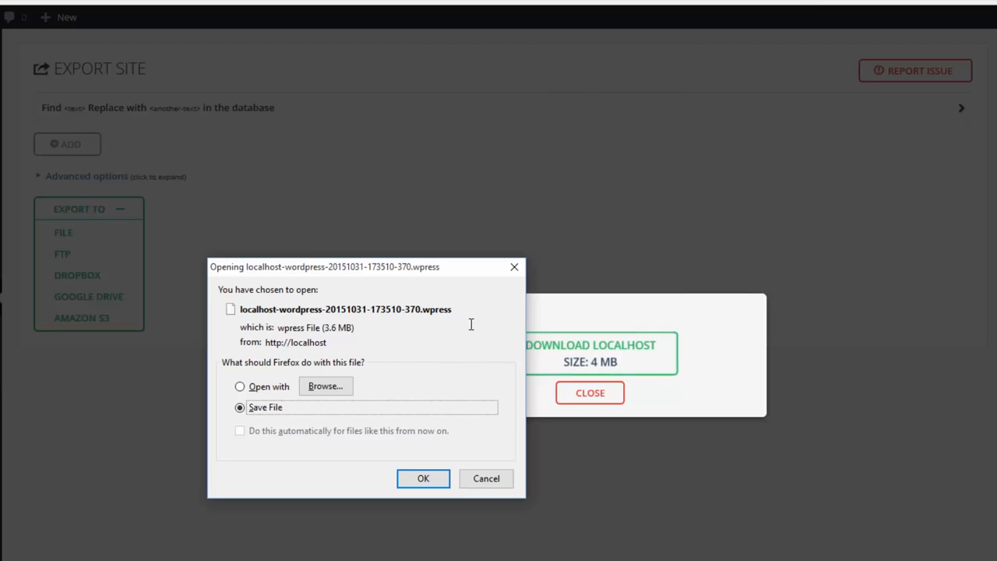
pyautogui.moveTo(452, 311)
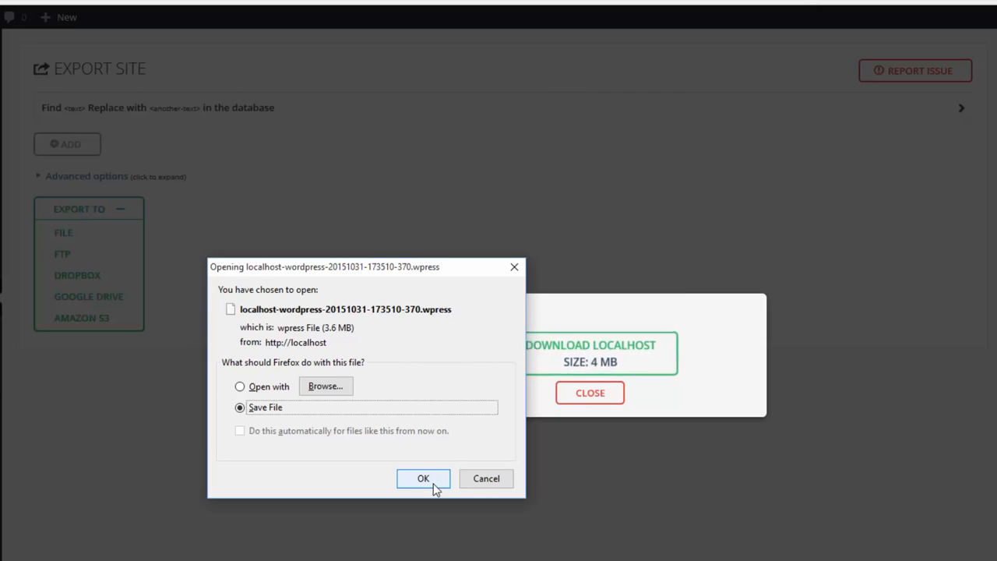
pyautogui.click(424, 479)
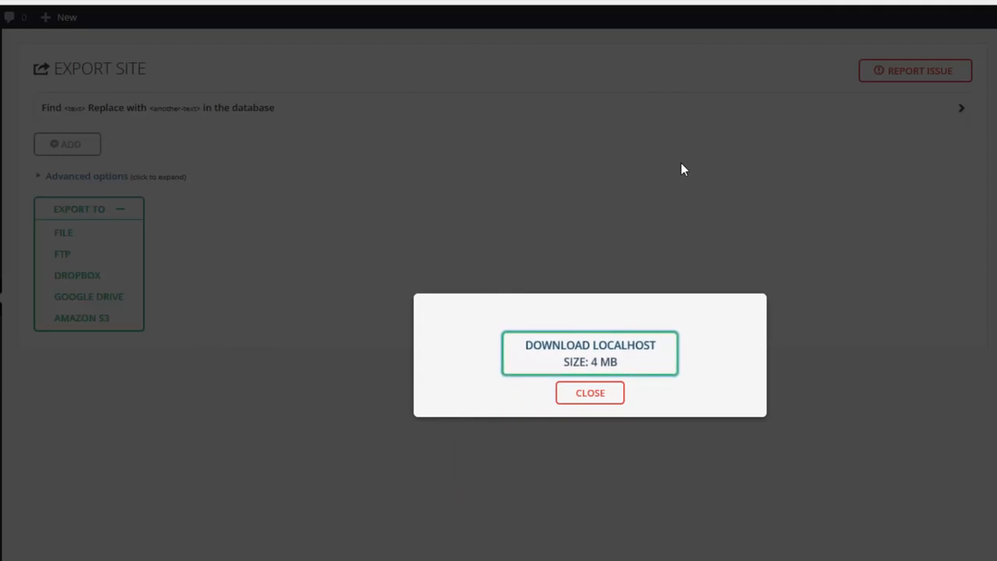
pyautogui.moveTo(589, 392)
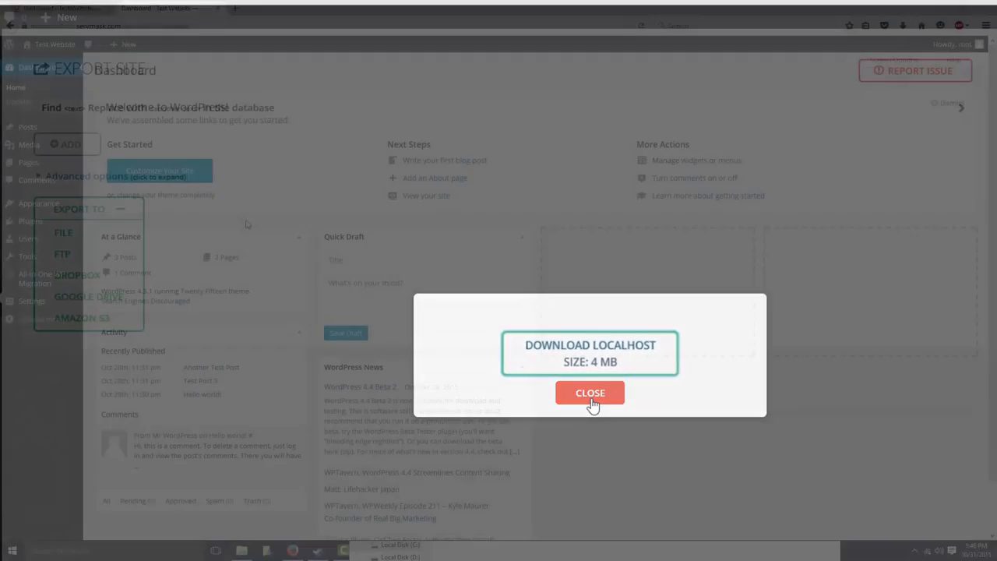
# Dismiss the finished export popup before moving to the new site
pyautogui.click(589, 392)
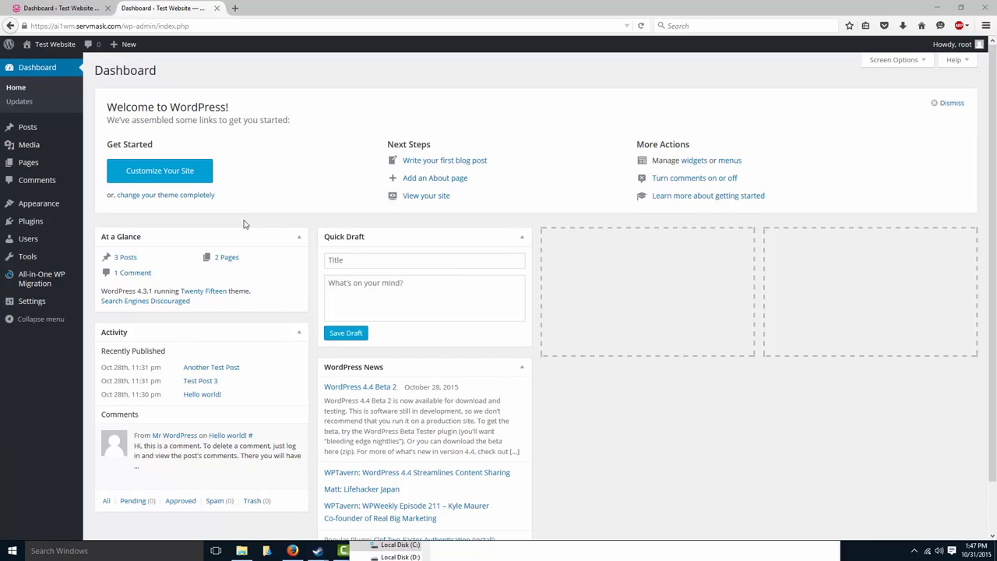
pyautogui.moveTo(112, 272)
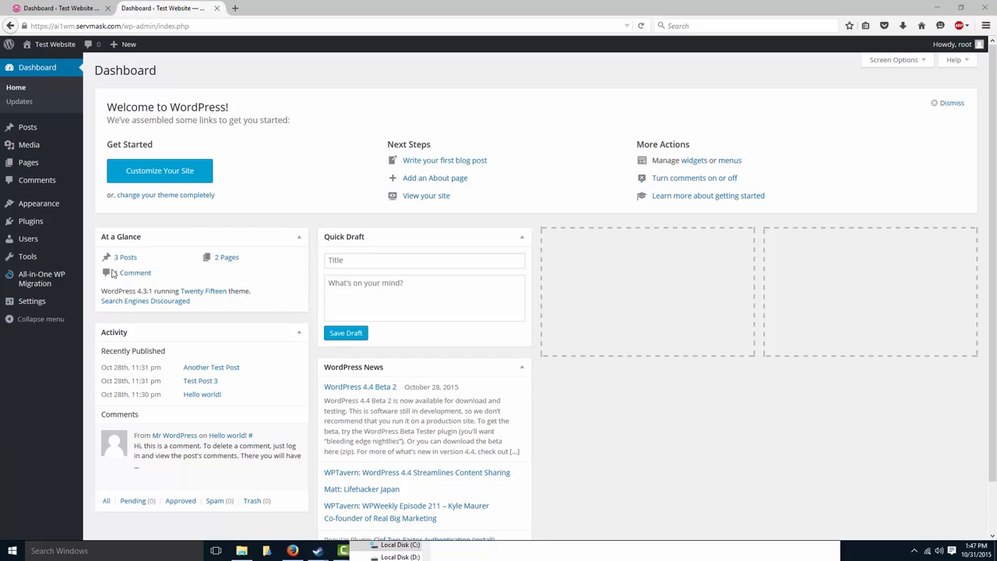
pyautogui.moveTo(40, 277)
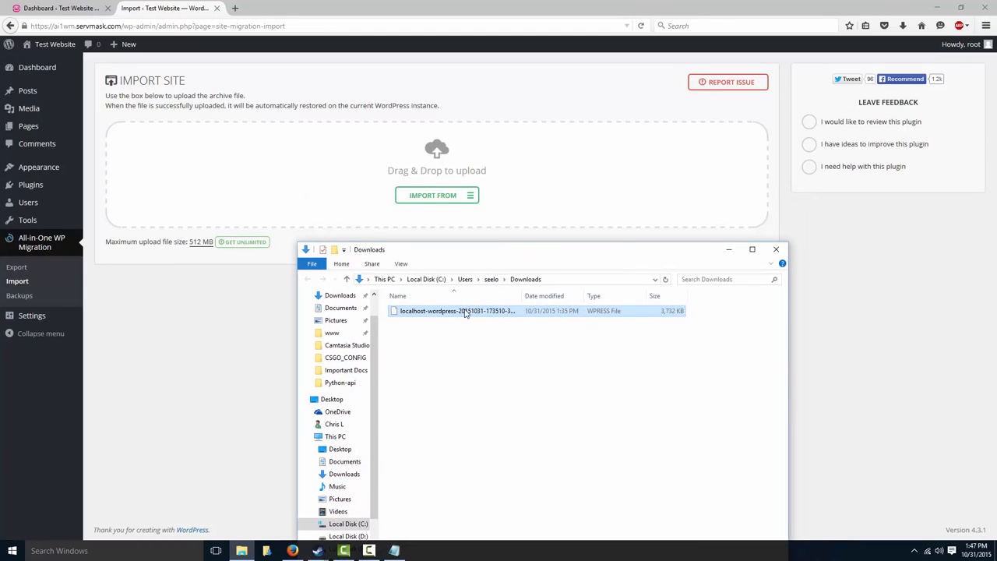
# Supply the downloaded .wpress archive to the import area, raising the overwrite warning
pyautogui.doubleClick(458, 311)
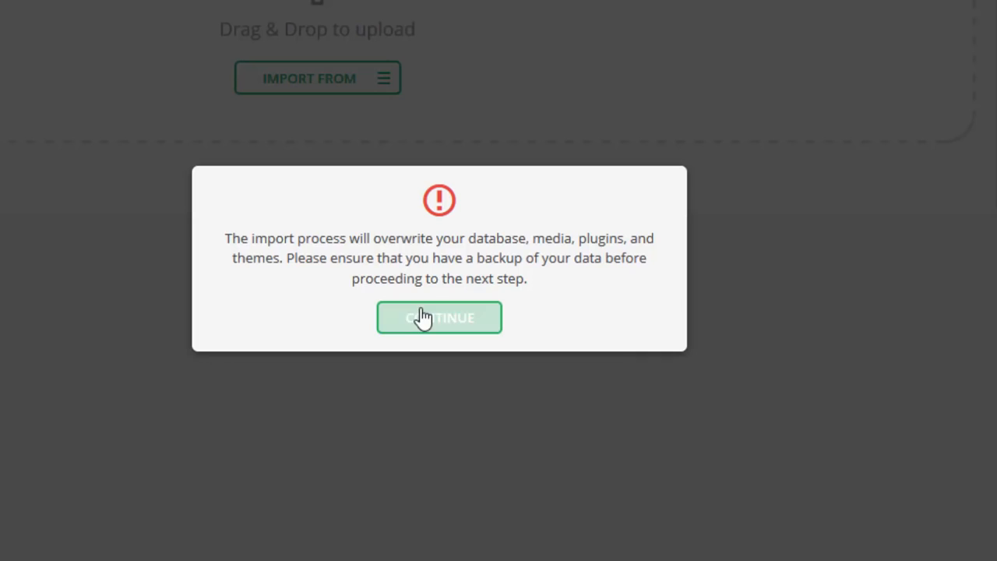
pyautogui.moveTo(623, 350)
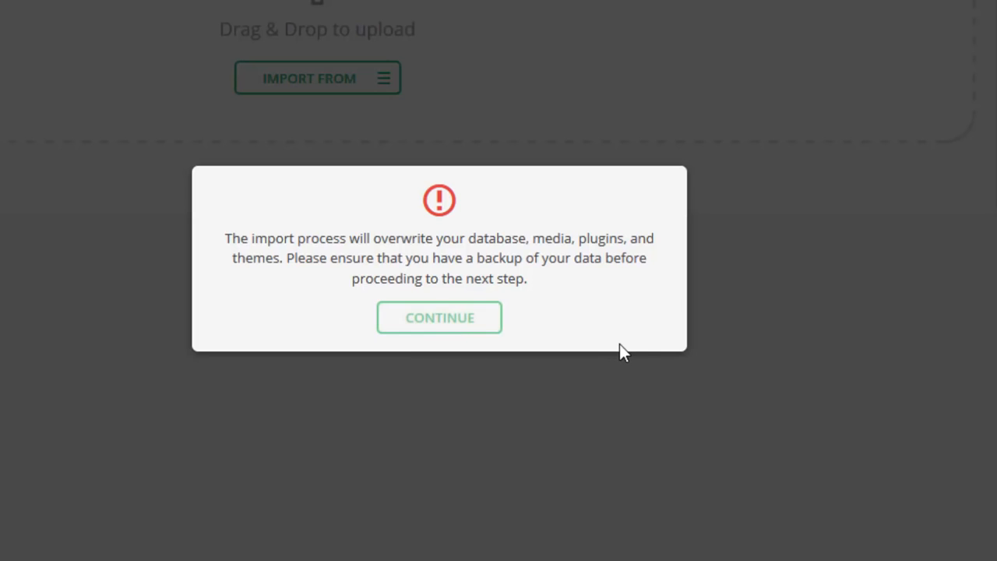
pyautogui.moveTo(645, 346)
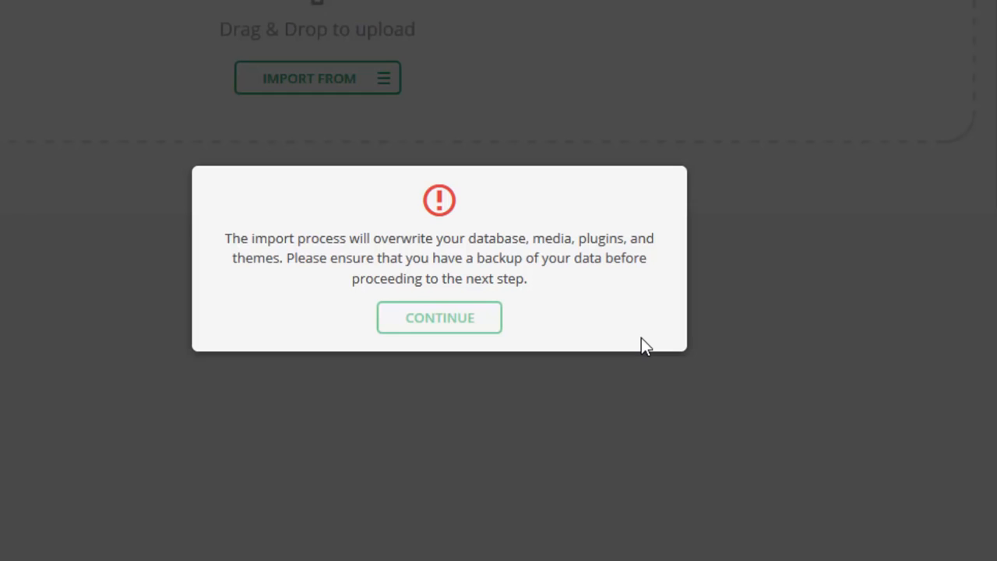
# Confirm overwriting to import the archive, then follow the Permalinks Settings link
pyautogui.click(439, 318)
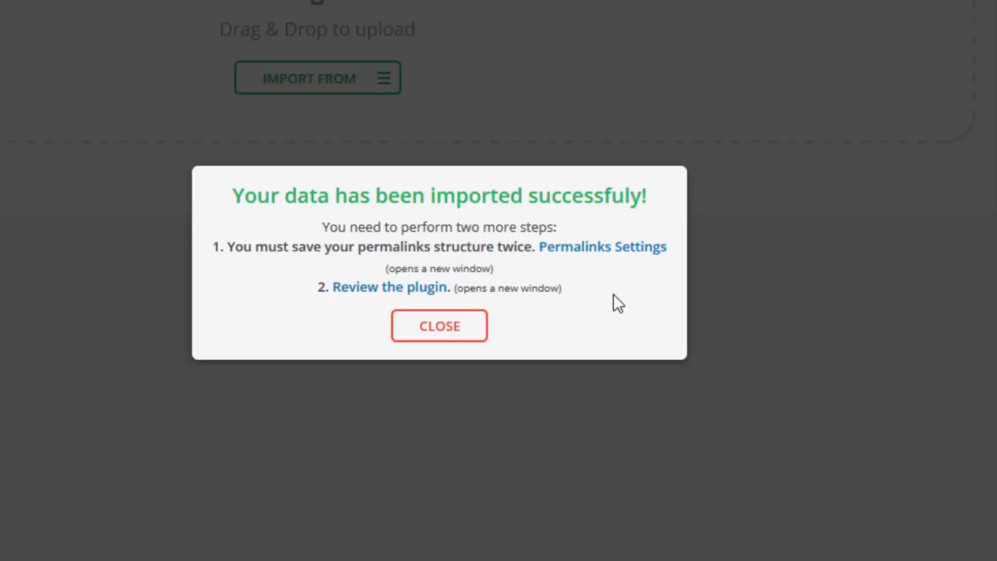
pyautogui.moveTo(528, 264)
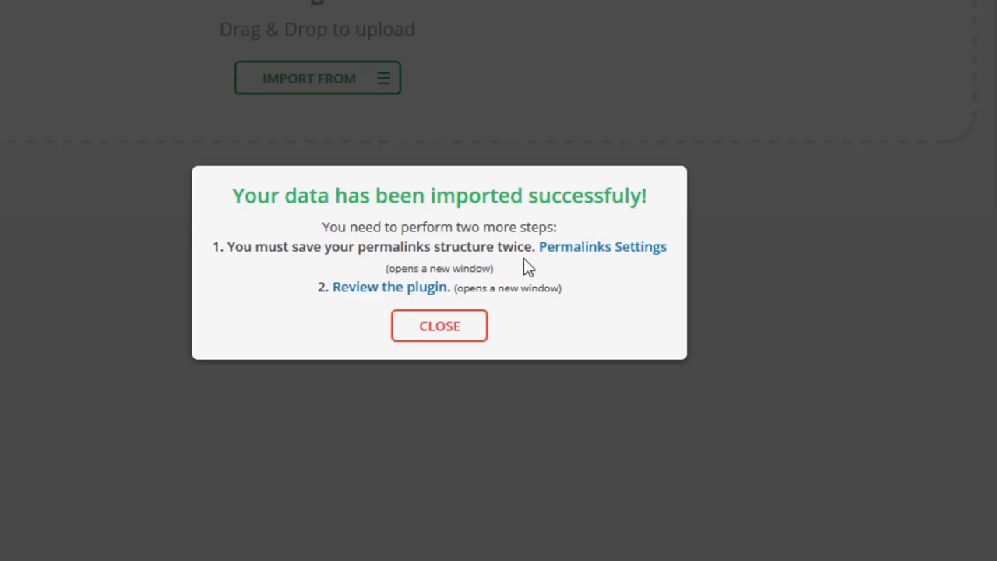
pyautogui.click(601, 246)
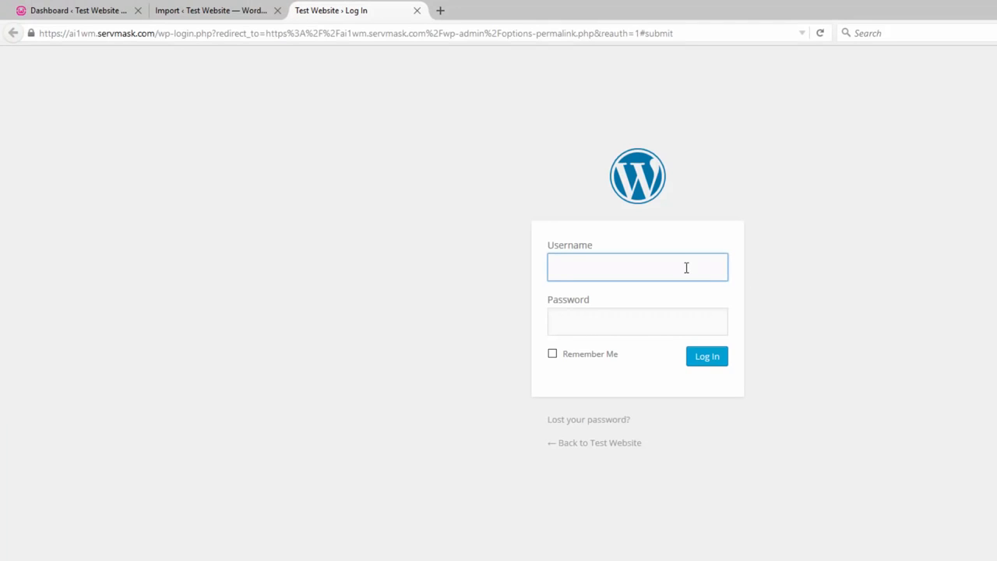
# Log in to the imported site as 'ro' to reach Permalink Settings
pyautogui.click(637, 266)
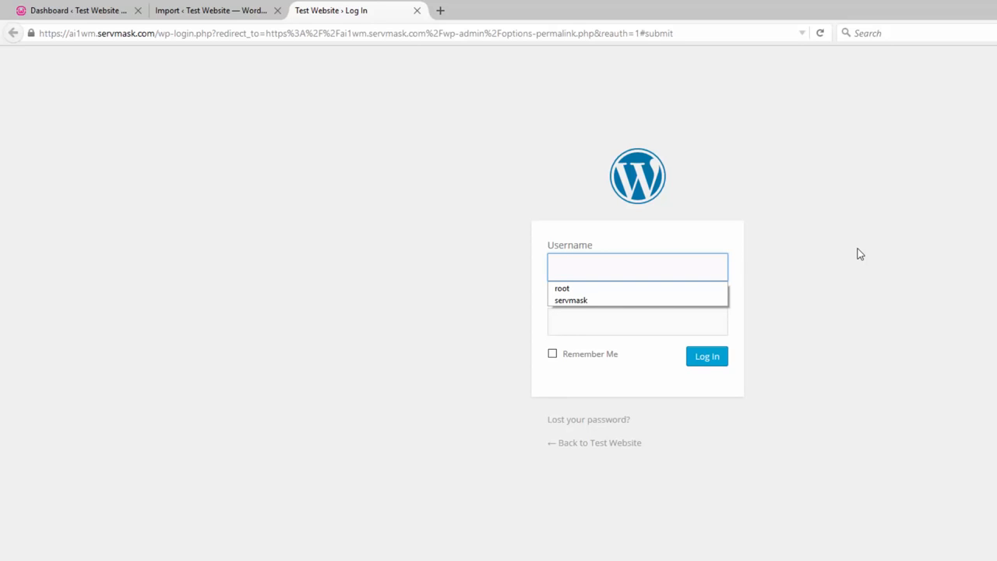
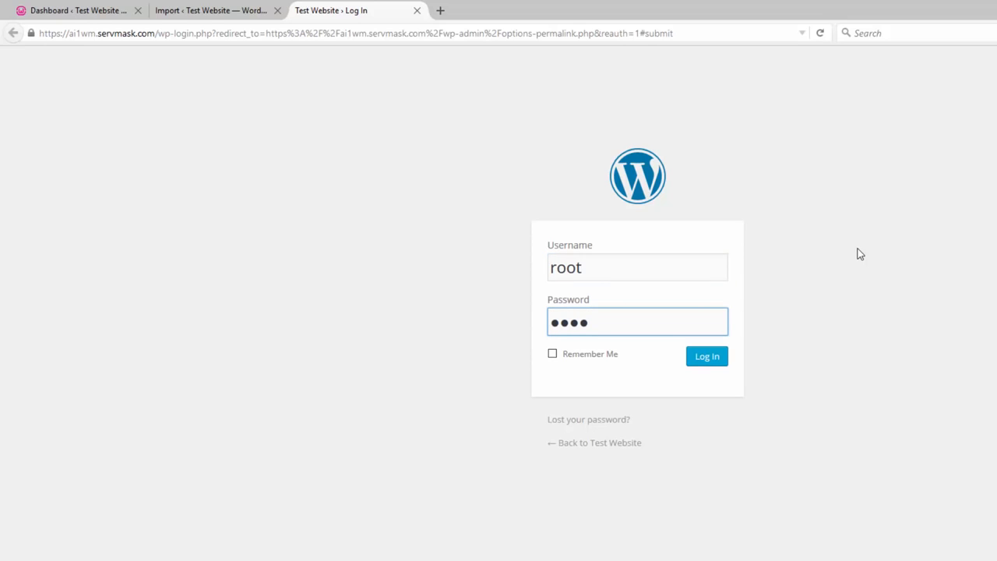
pyautogui.click(705, 355)
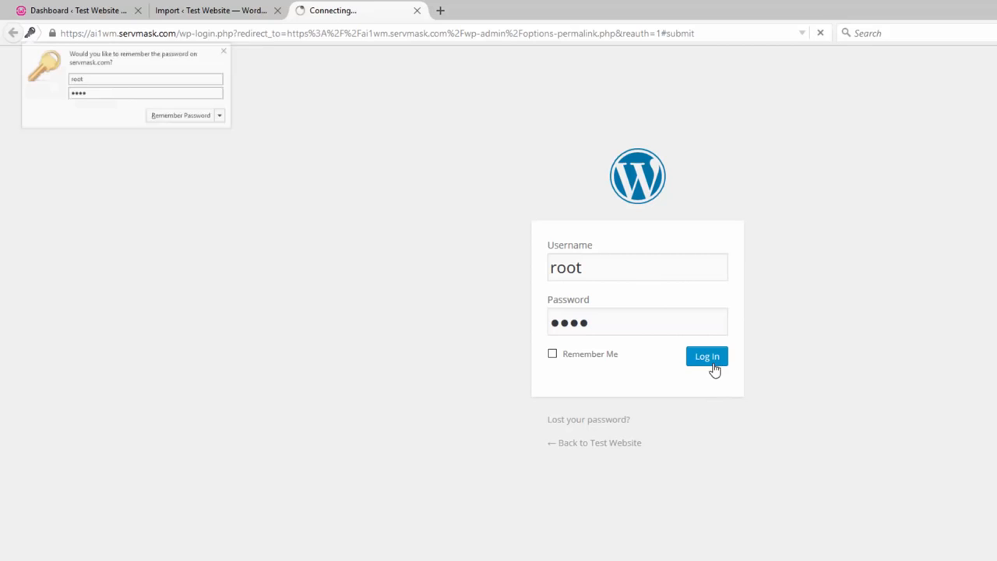
pyautogui.click(707, 355)
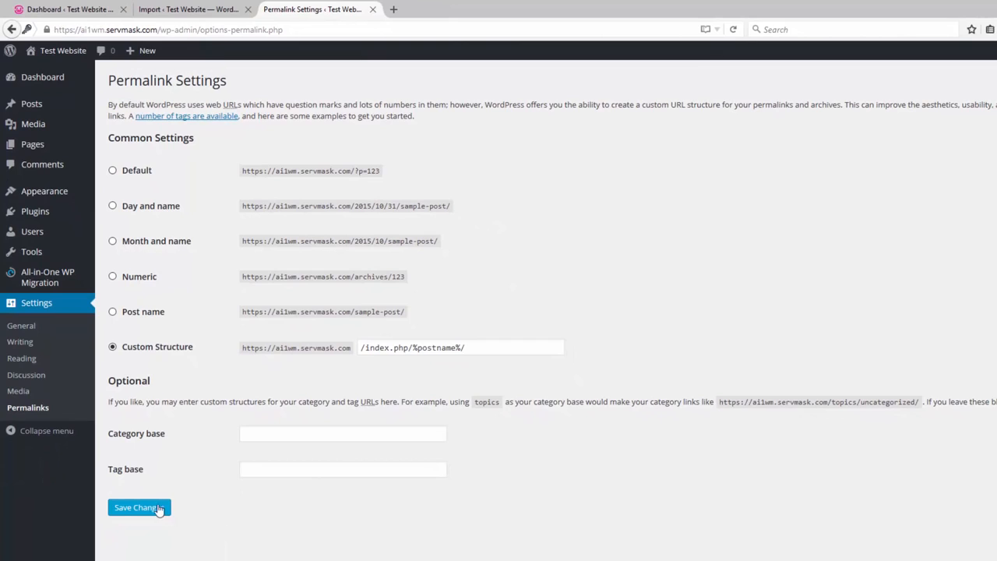
# Save the permalink settings twice so the structure is confirmed updated
pyautogui.click(140, 508)
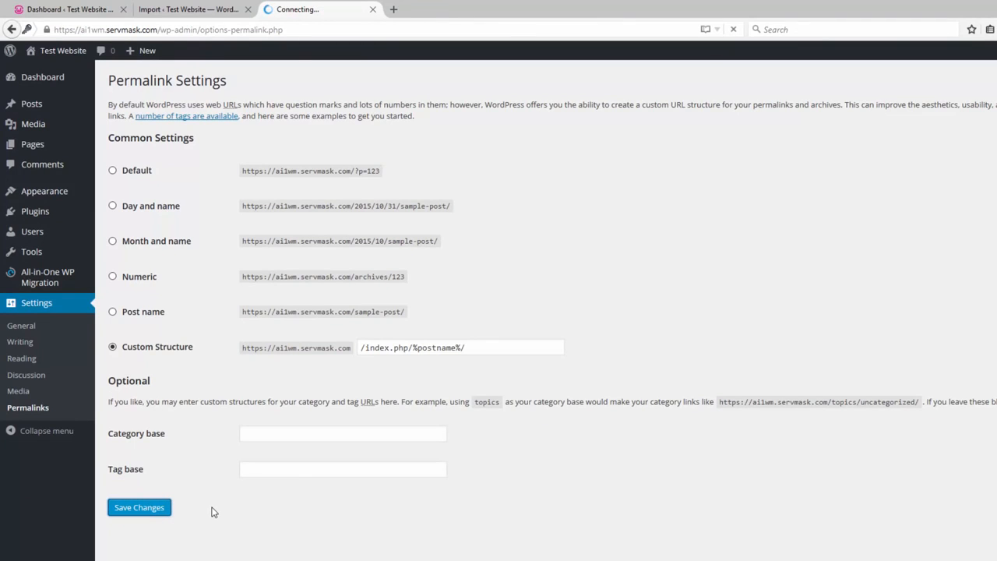
pyautogui.click(138, 508)
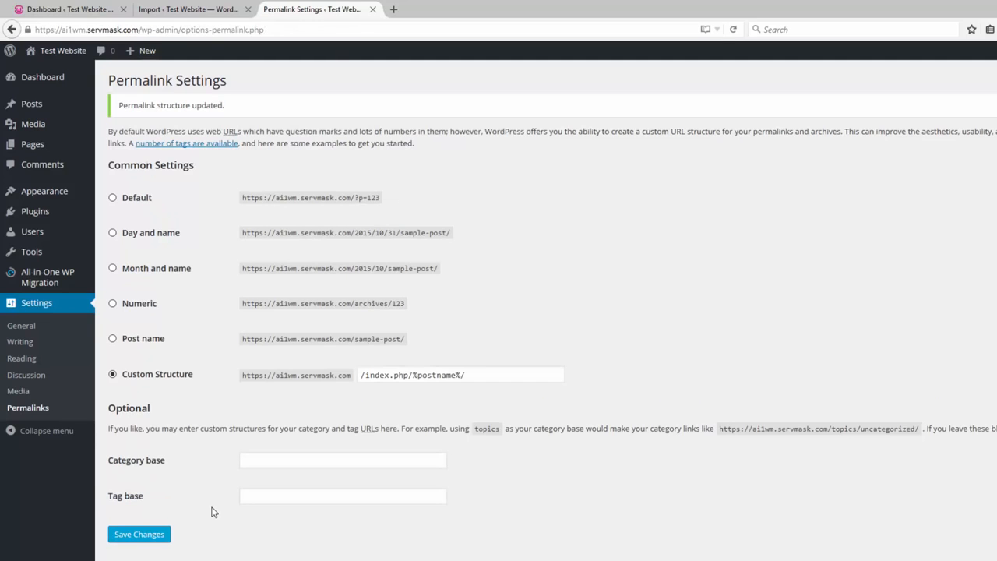